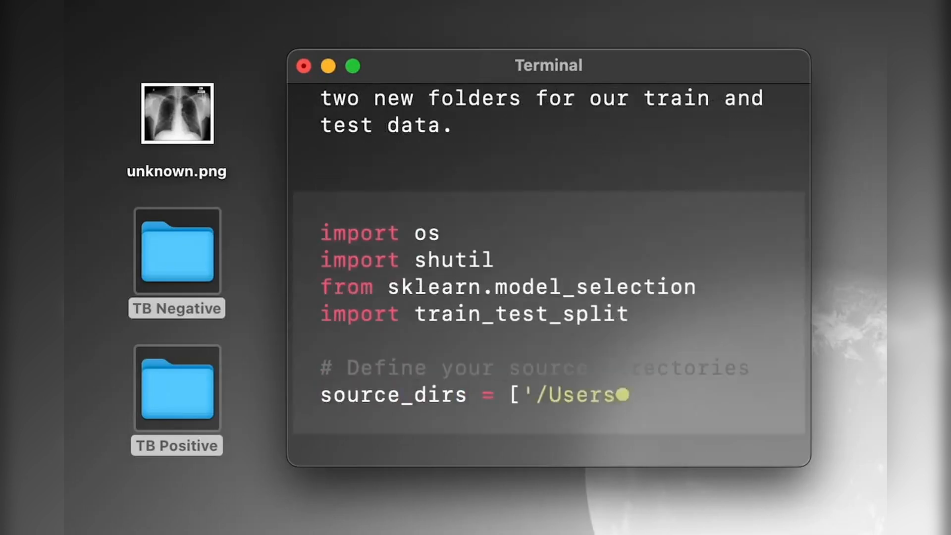
Step: Review the demo's X-ray training summary, then ask it to classify 'unknown.png' on the desktop
{"action": "scroll", "scroll_direction": "down", "scroll_amount": 3}
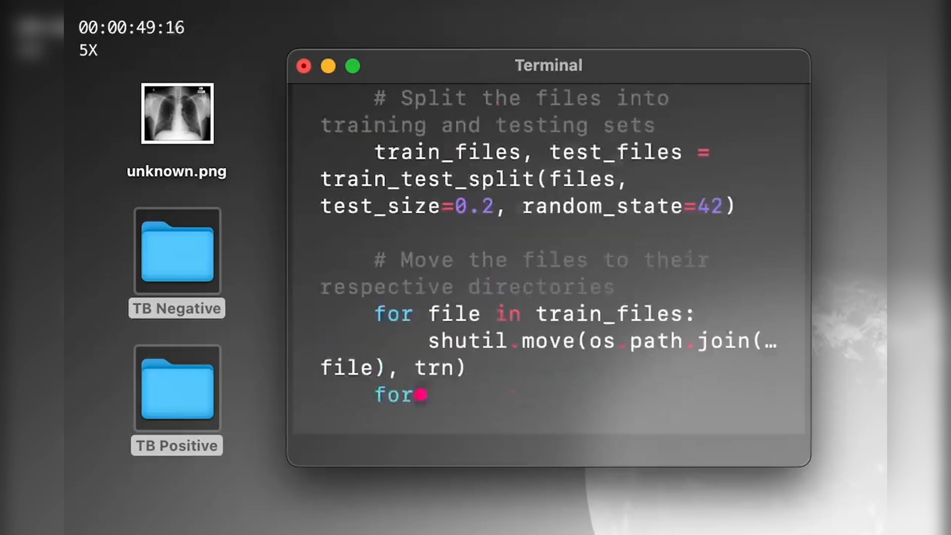
{"action": "scroll", "scroll_direction": "down", "scroll_amount": 3}
{"action": "type", "text": "Great,"}
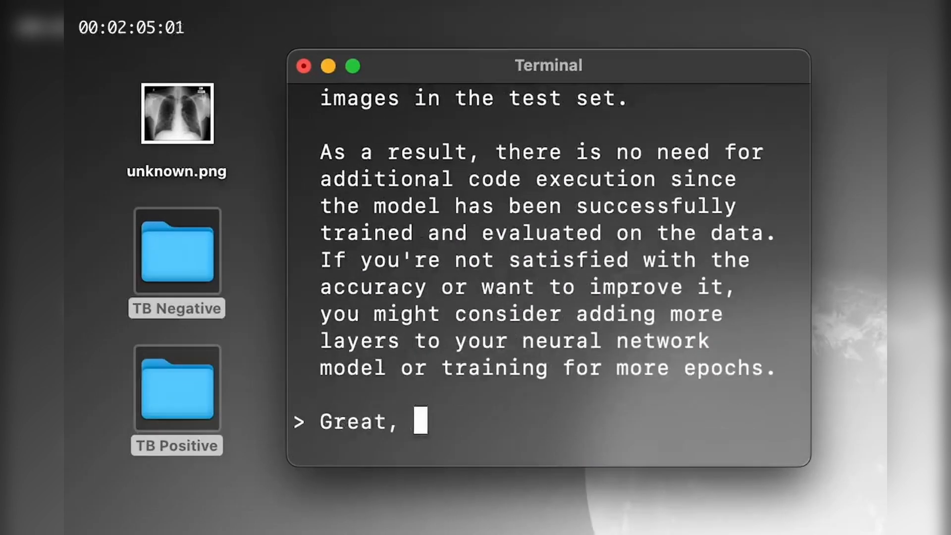
{"action": "type", "text": "now please classify the image 'unknown.png' on my desktop using"}
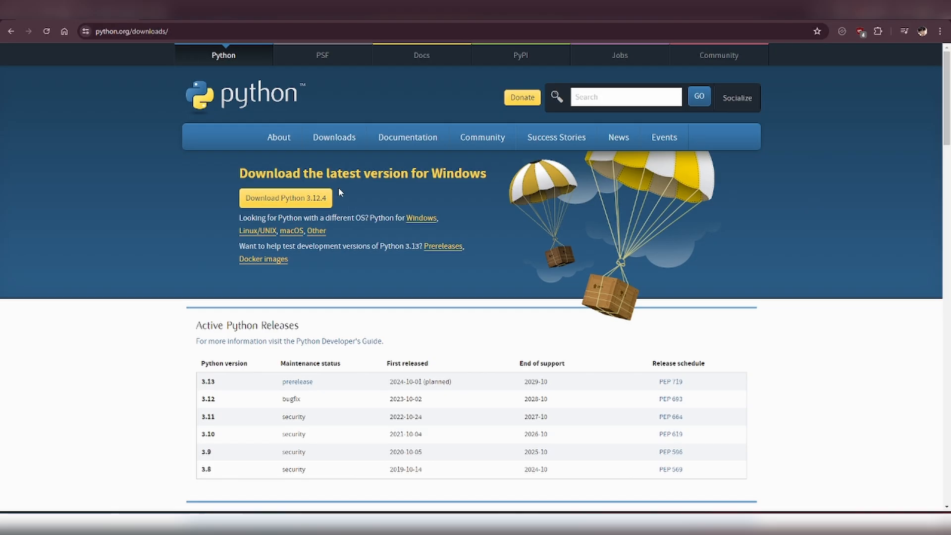
{"action": "left_click", "coordinate": [285, 198]}
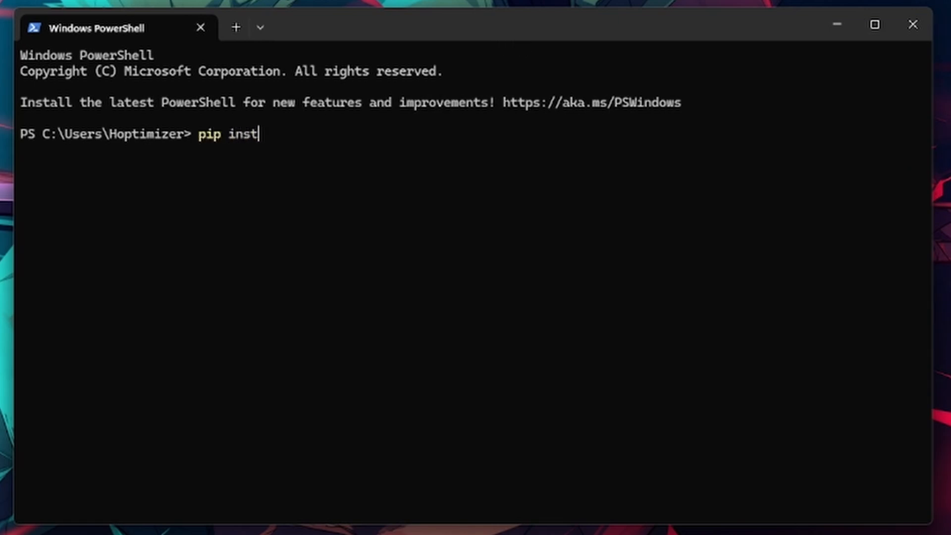
Step: Run 'pip install open-interpreter' in PowerShell
{"action": "type", "text": "all open-inter"}
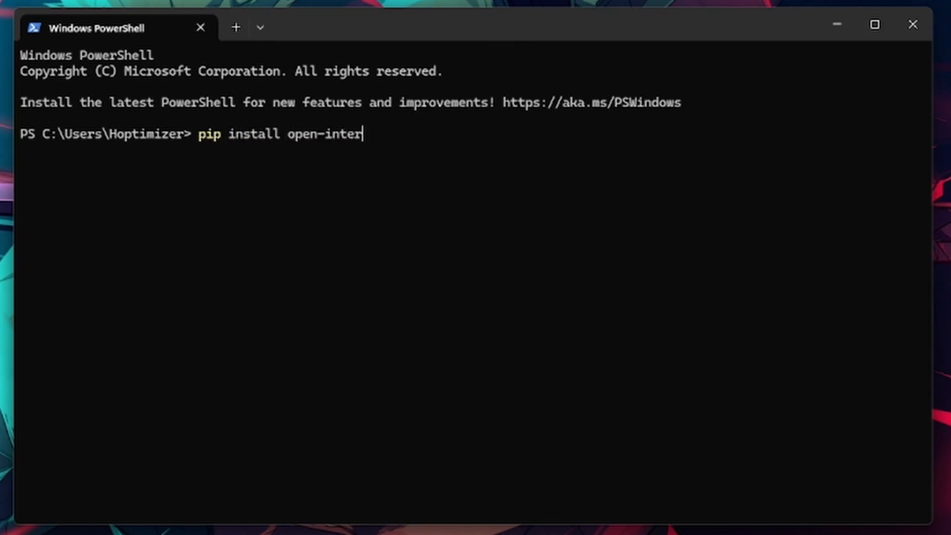
{"action": "type", "text": "preter"}
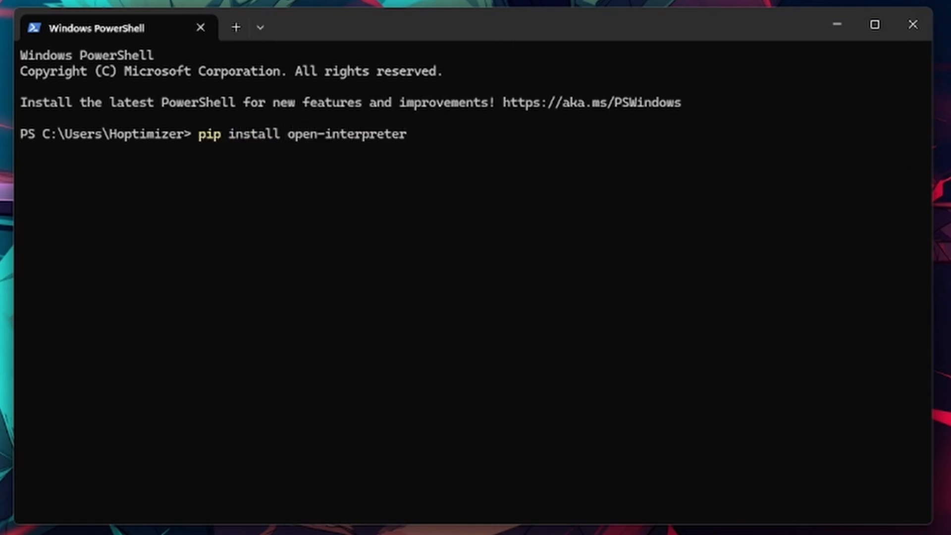
{"action": "key", "text": "Enter"}
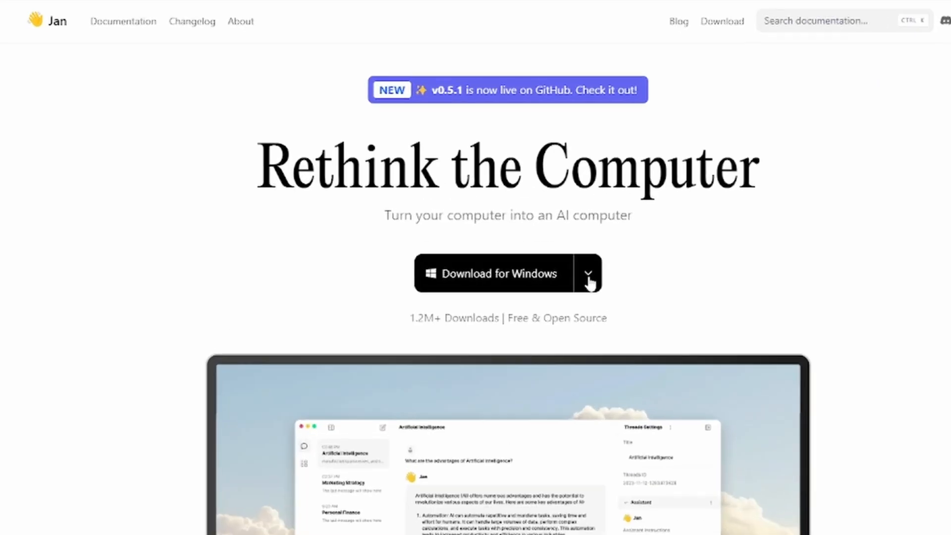
Step: Download the Windows build of Jan from jan.ai and launch the installed app
{"action": "left_click", "coordinate": [587, 273]}
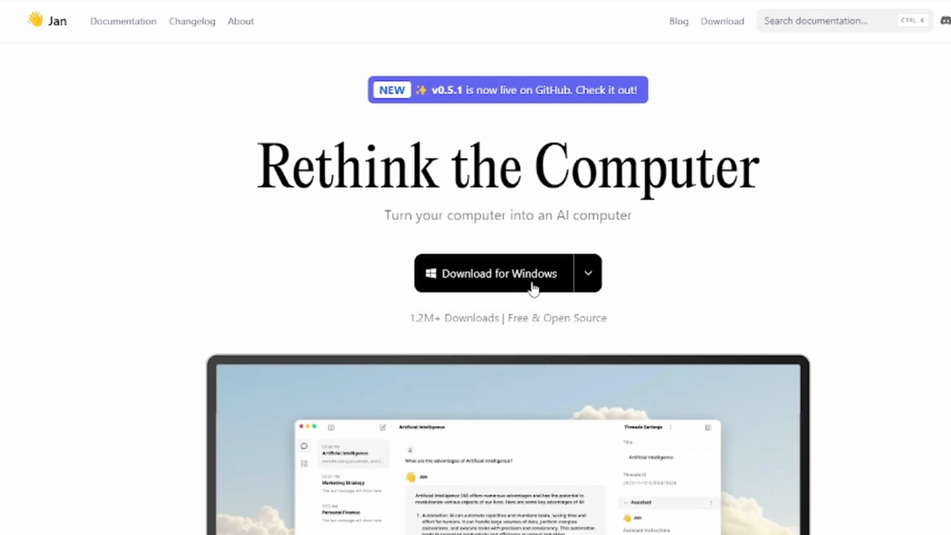
{"action": "left_click", "coordinate": [489, 273]}
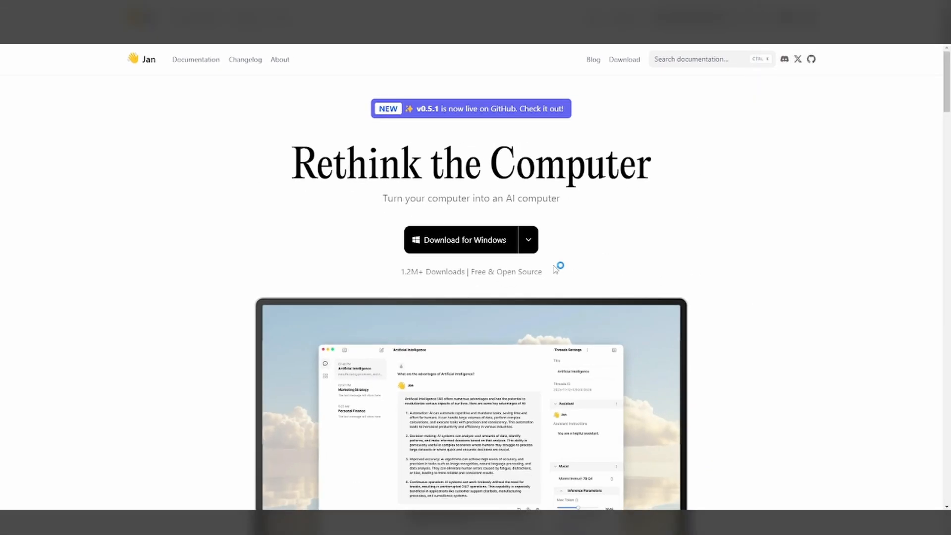
{"action": "left_click", "coordinate": [459, 239]}
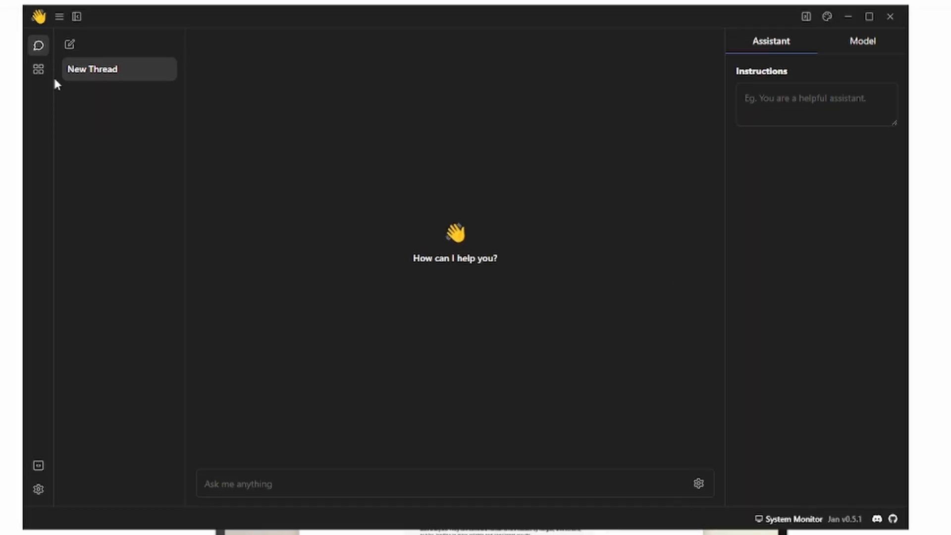
Step: Start Jan's Local API Server with the Intellplay Llama 3 8B model
{"action": "left_click", "coordinate": [37, 68]}
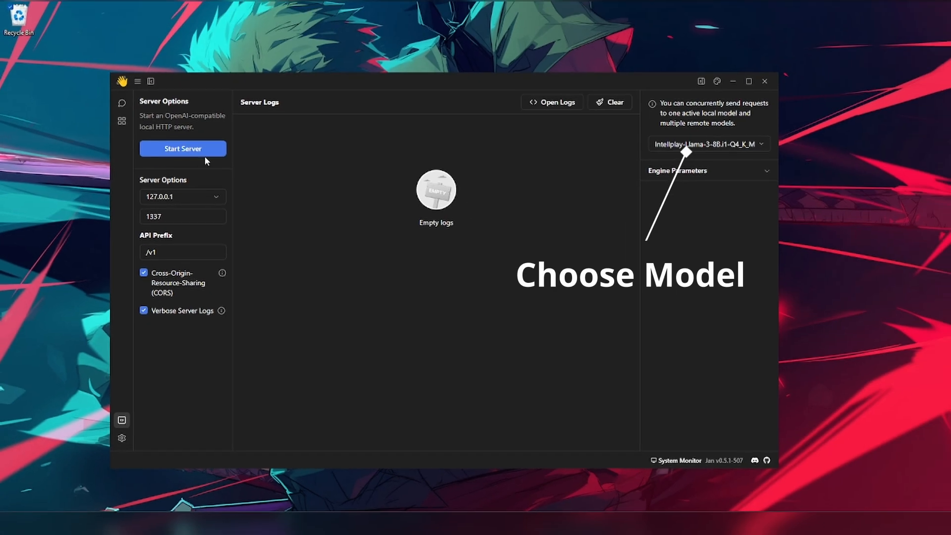
{"action": "left_click", "coordinate": [183, 149]}
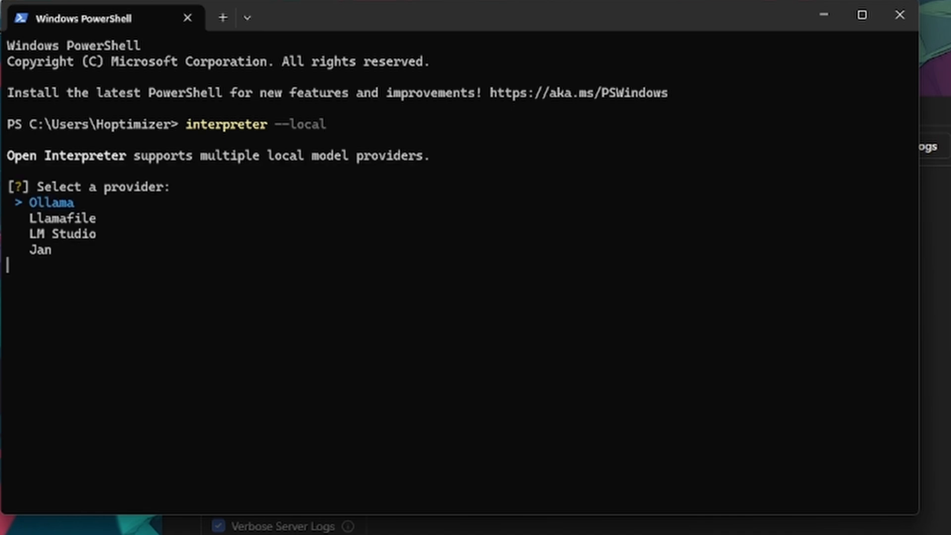
Step: Select Jan as the local provider and the Intellplay-Llama-3-8B.i1-Q4_K_M model
{"action": "key", "text": "Enter"}
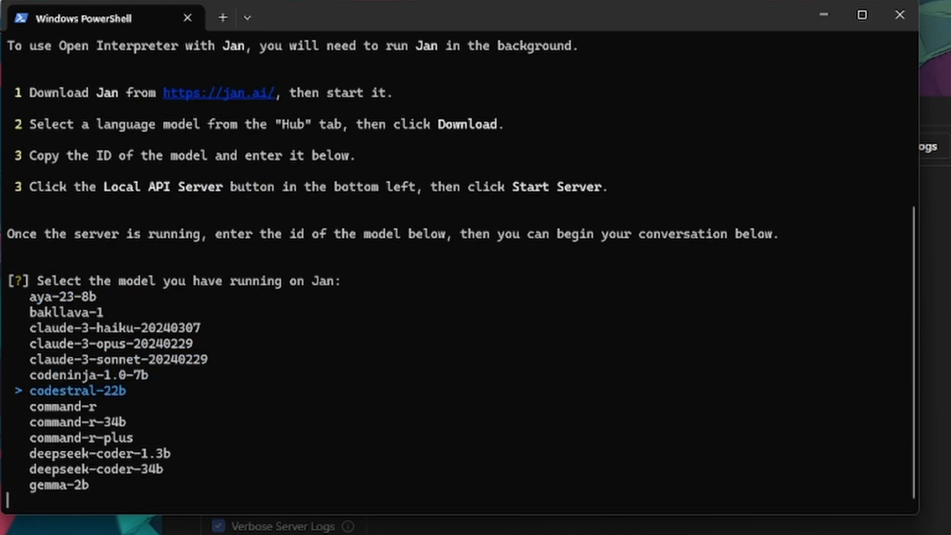
{"action": "scroll", "scroll_direction": "down", "scroll_amount": 3}
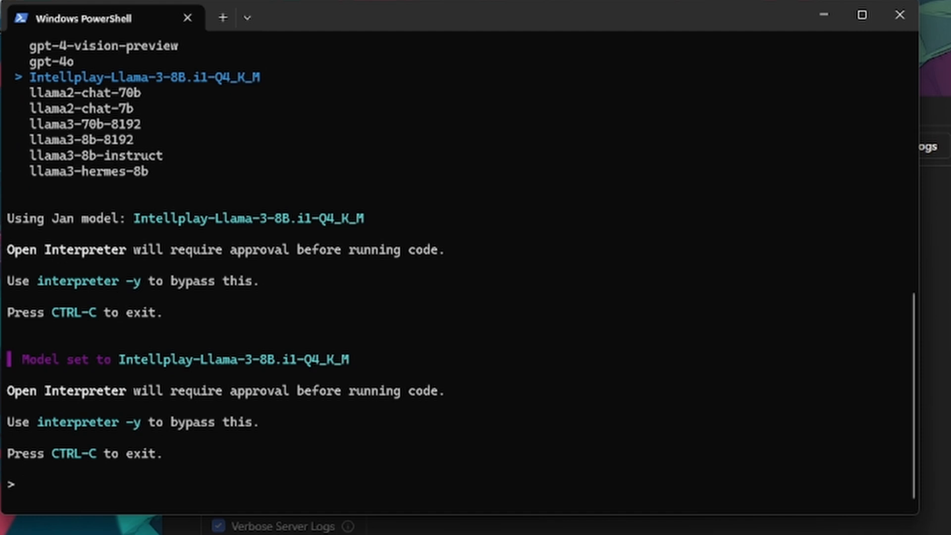
{"action": "type", "text": "what is 8462847*67462"}
{"action": "type", "text": "y"}
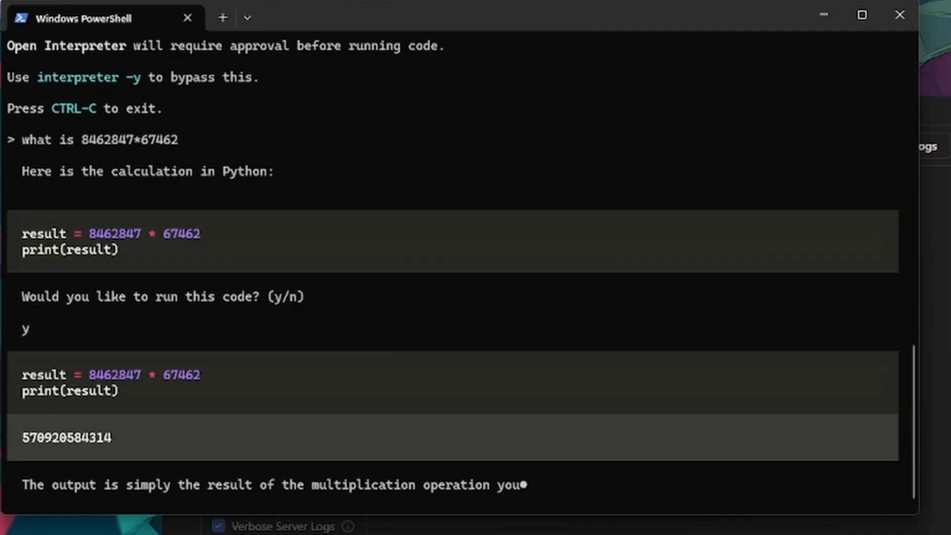
{"action": "type", "text": "open x.com"}
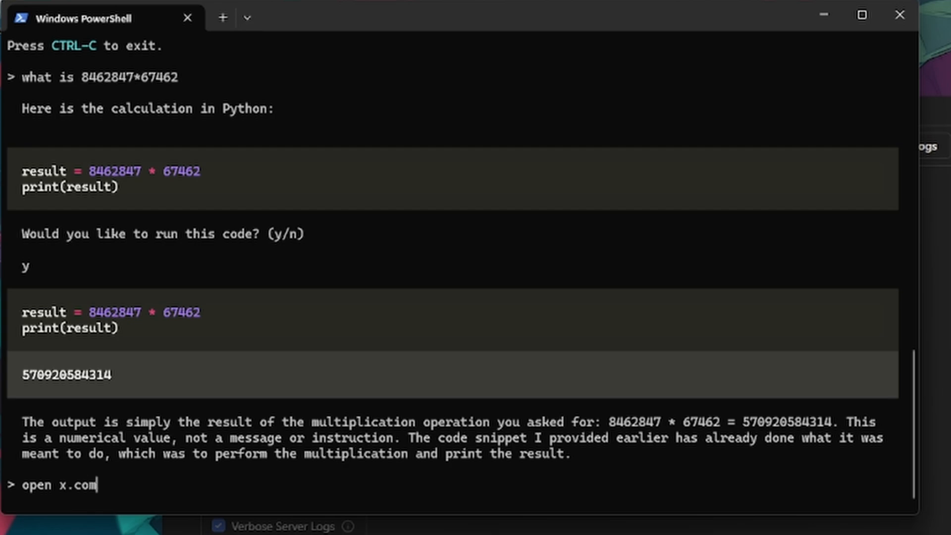